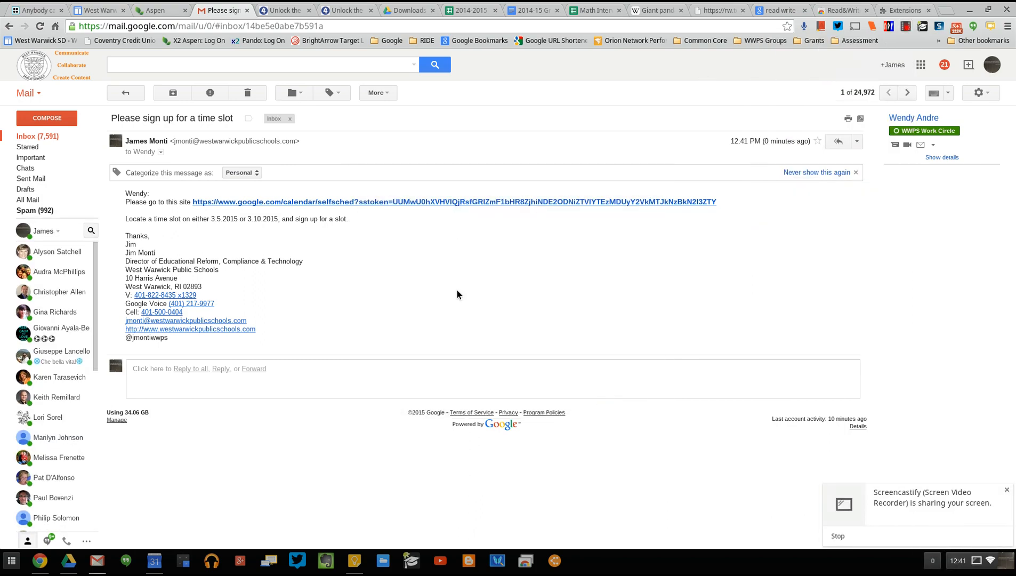
{"action": "mouse_move", "coordinate": [900, 405]}
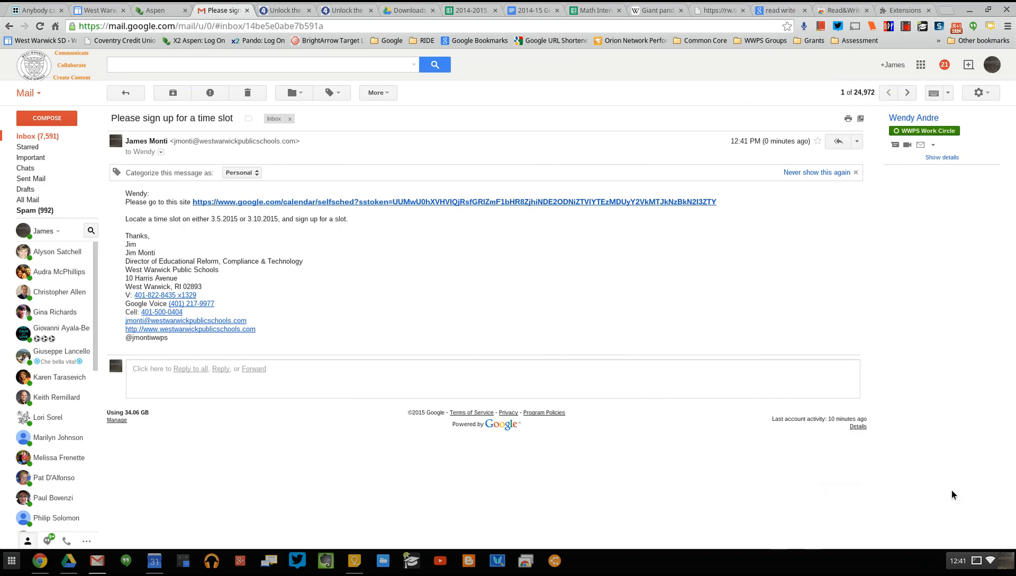
{"action": "mouse_move", "coordinate": [497, 303]}
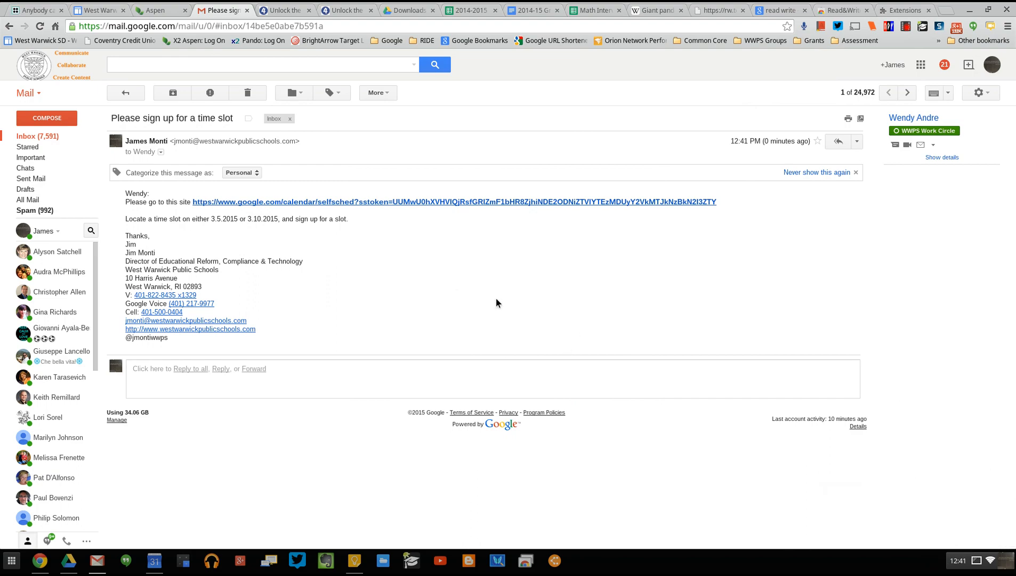
{"action": "mouse_move", "coordinate": [423, 206]}
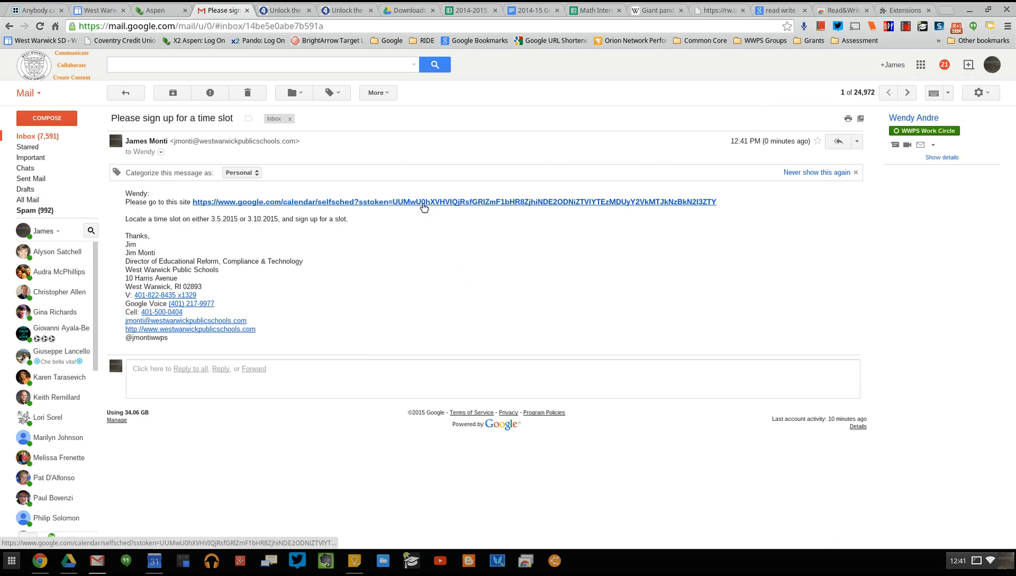
Step: Follow the email's calendar link to the Mar 1–7 appointment sign-up page
{"action": "left_click", "coordinate": [422, 202]}
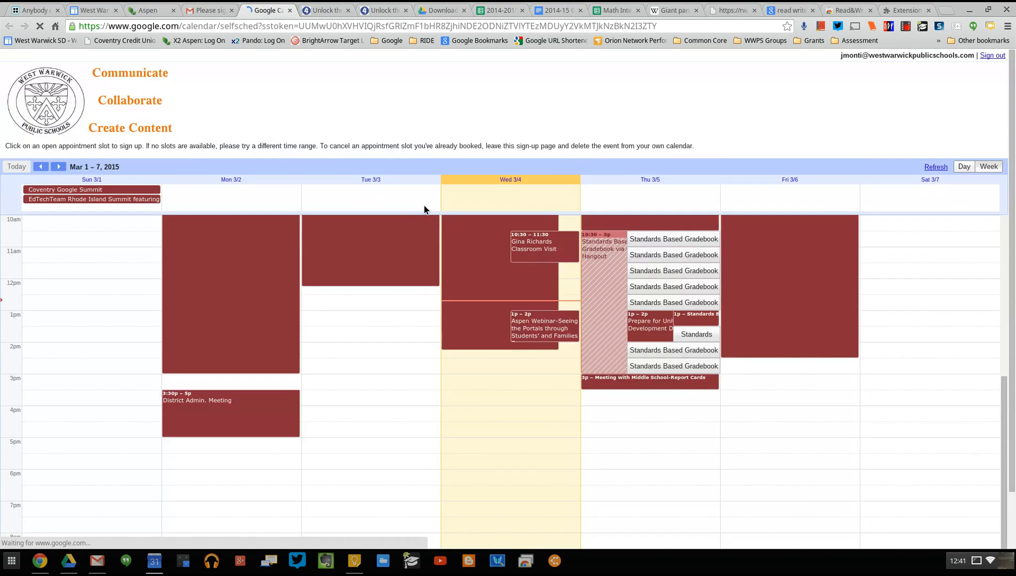
{"action": "mouse_move", "coordinate": [418, 300]}
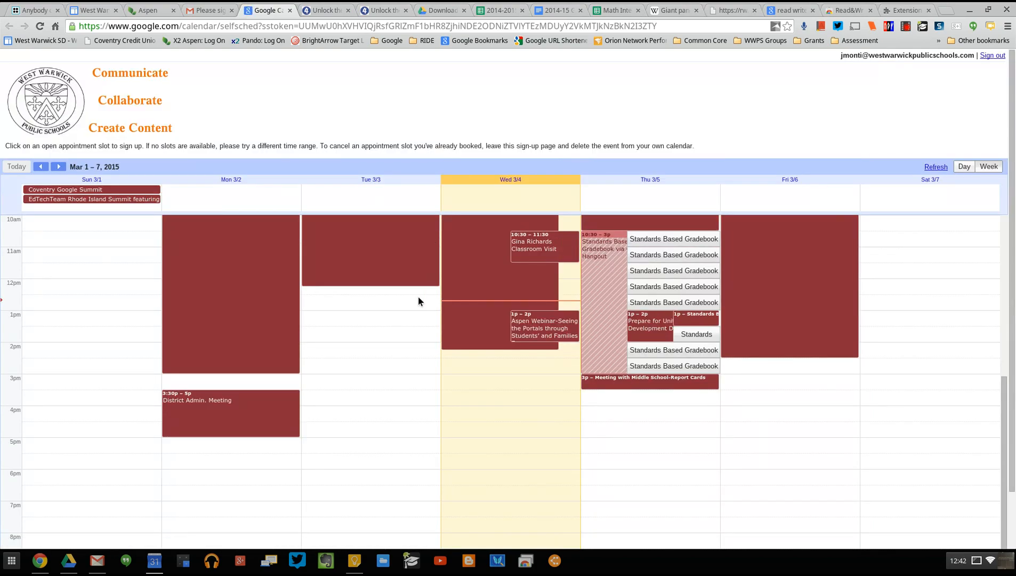
{"action": "mouse_move", "coordinate": [605, 255]}
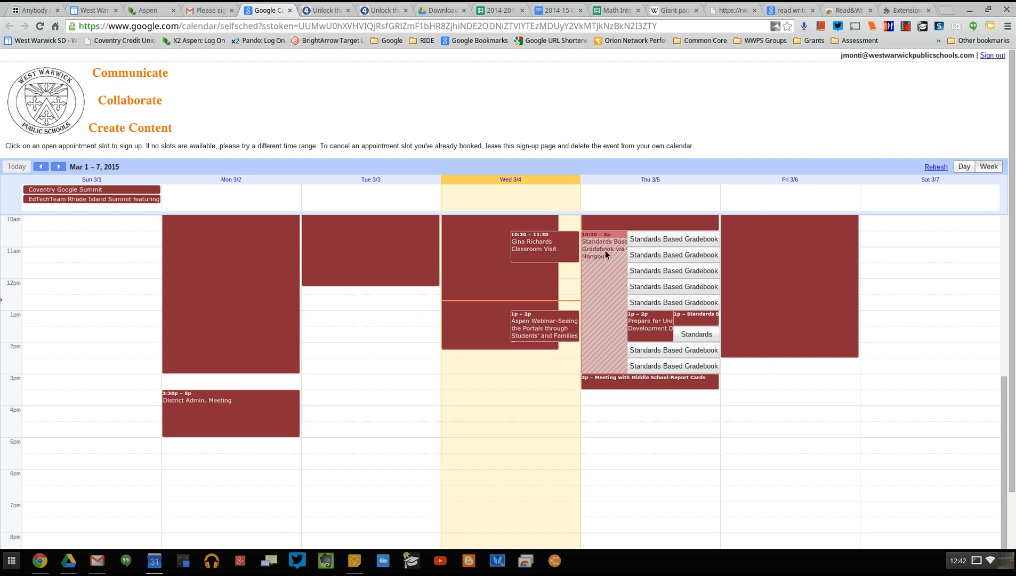
{"action": "mouse_move", "coordinate": [622, 315]}
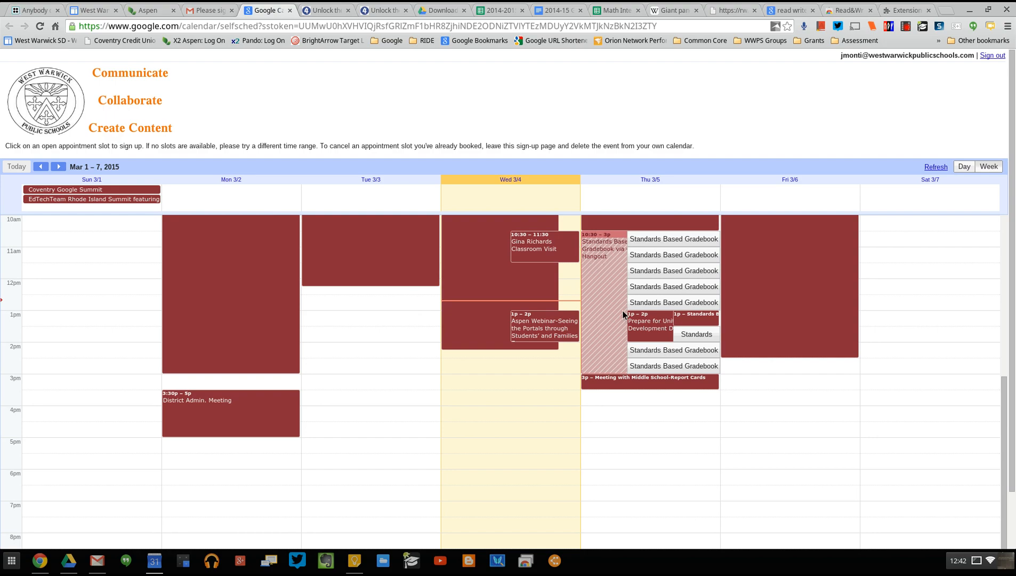
{"action": "mouse_move", "coordinate": [662, 271]}
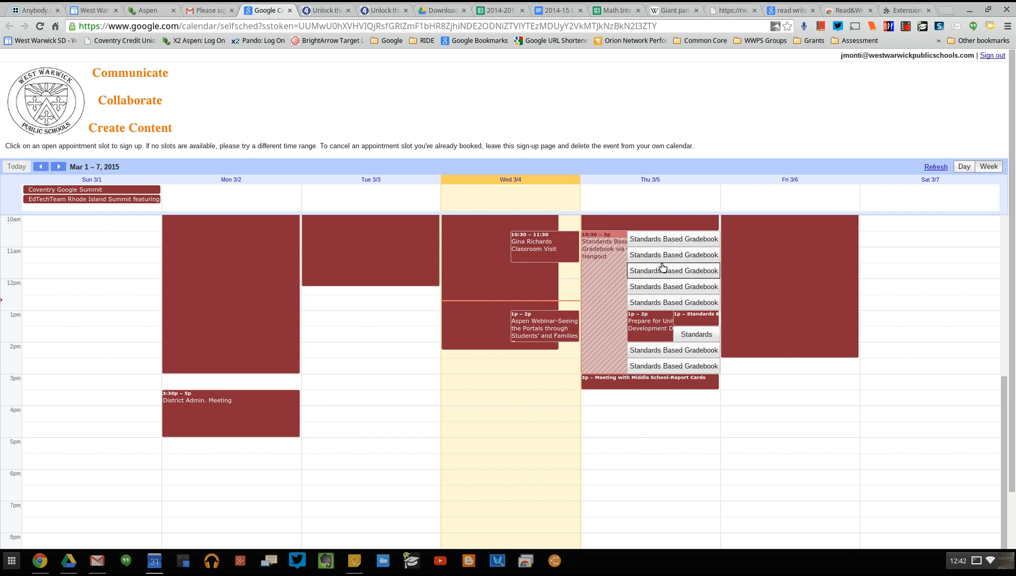
{"action": "mouse_move", "coordinate": [665, 365]}
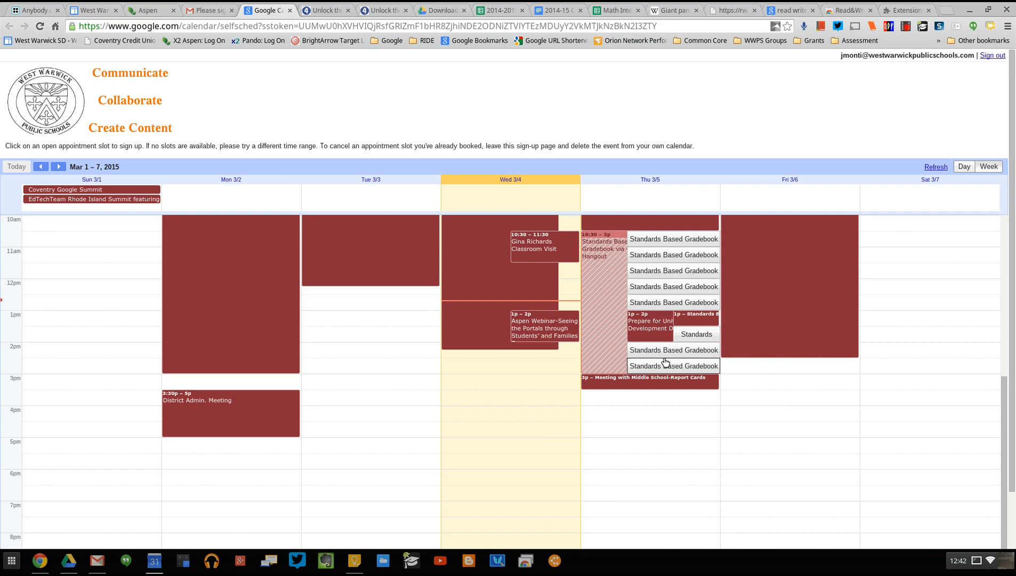
{"action": "mouse_move", "coordinate": [662, 365]}
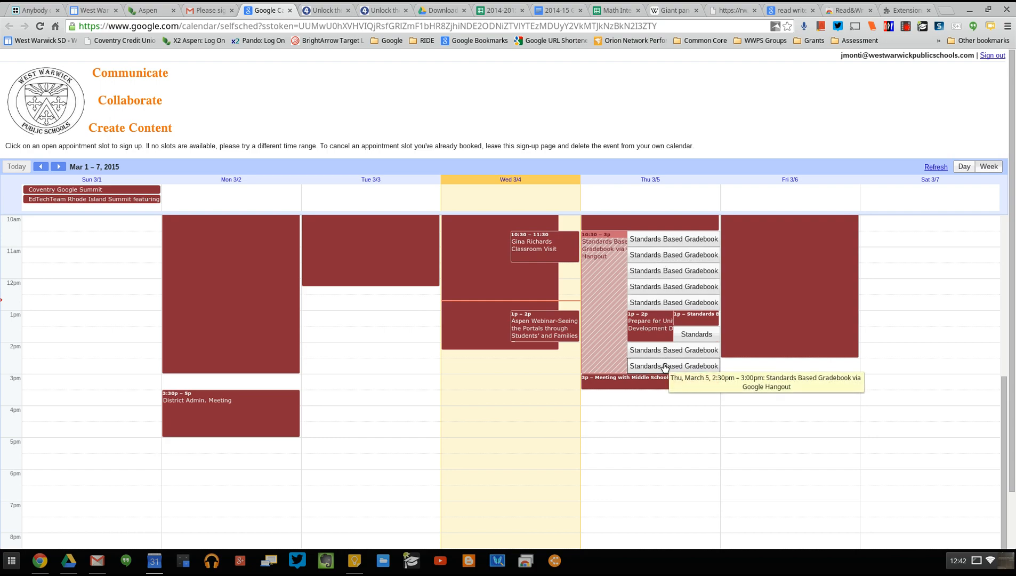
{"action": "mouse_move", "coordinate": [652, 203]}
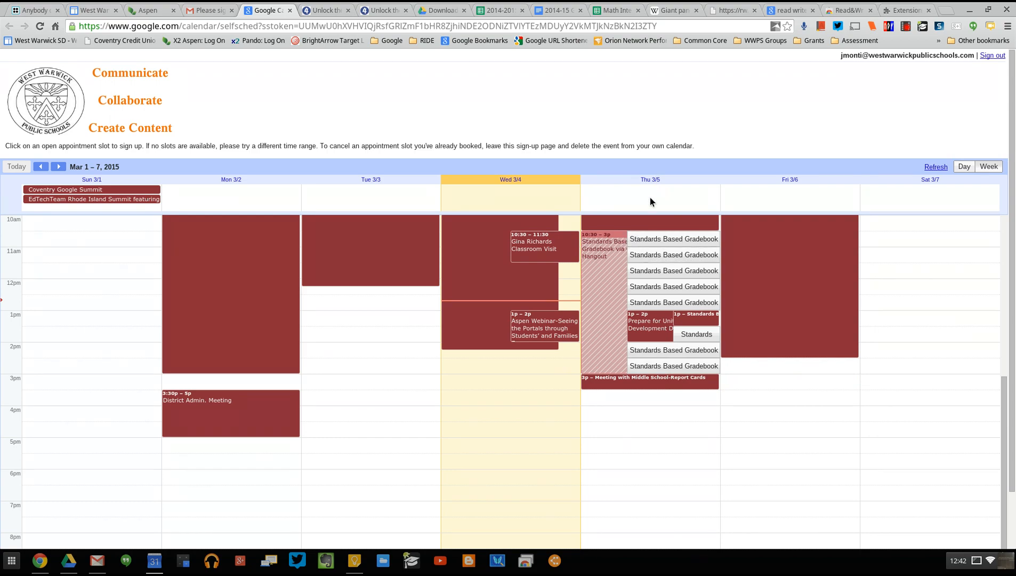
{"action": "mouse_move", "coordinate": [313, 184]}
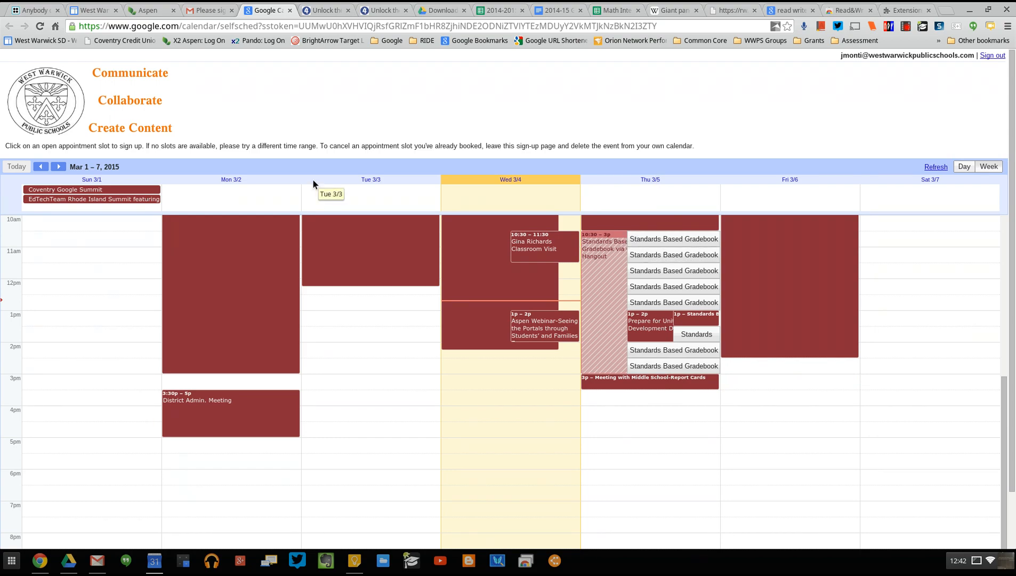
{"action": "mouse_move", "coordinate": [317, 189]}
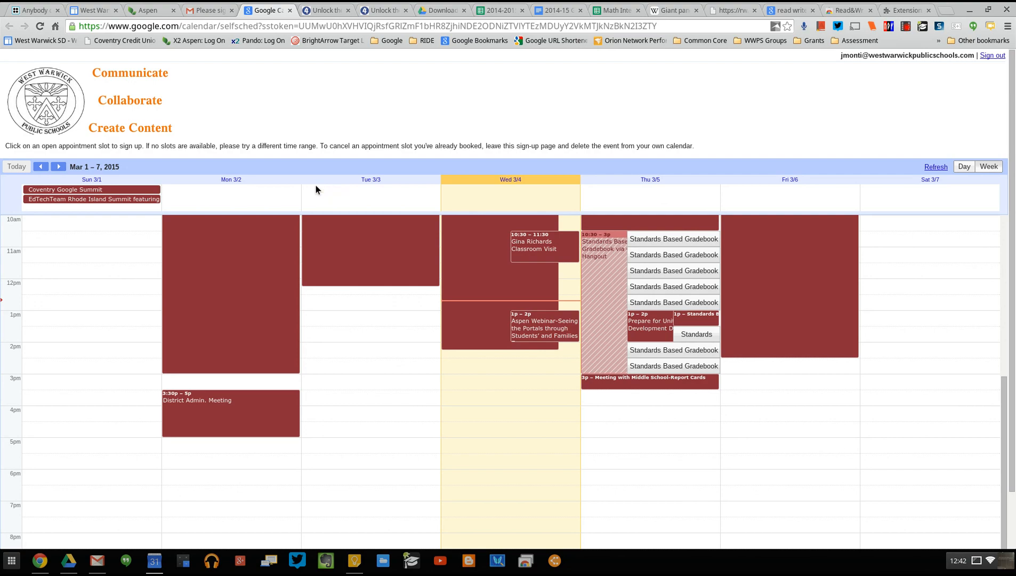
{"action": "mouse_move", "coordinate": [57, 167]}
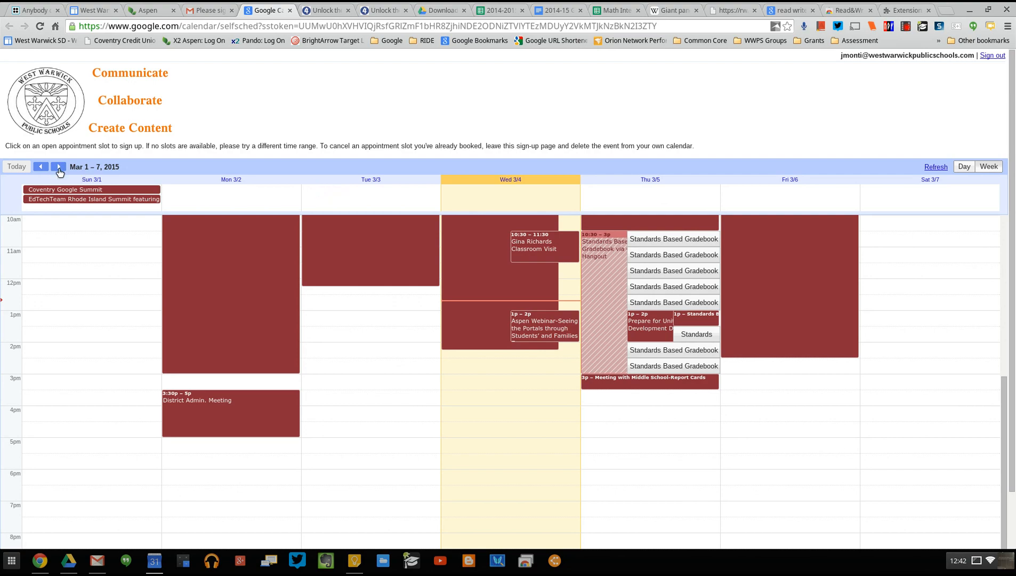
Step: Advance to Mar 8–14 and pick the Tue 3/10 10:30–11:00am Standards Based Gradebook slot
{"action": "left_click", "coordinate": [58, 166]}
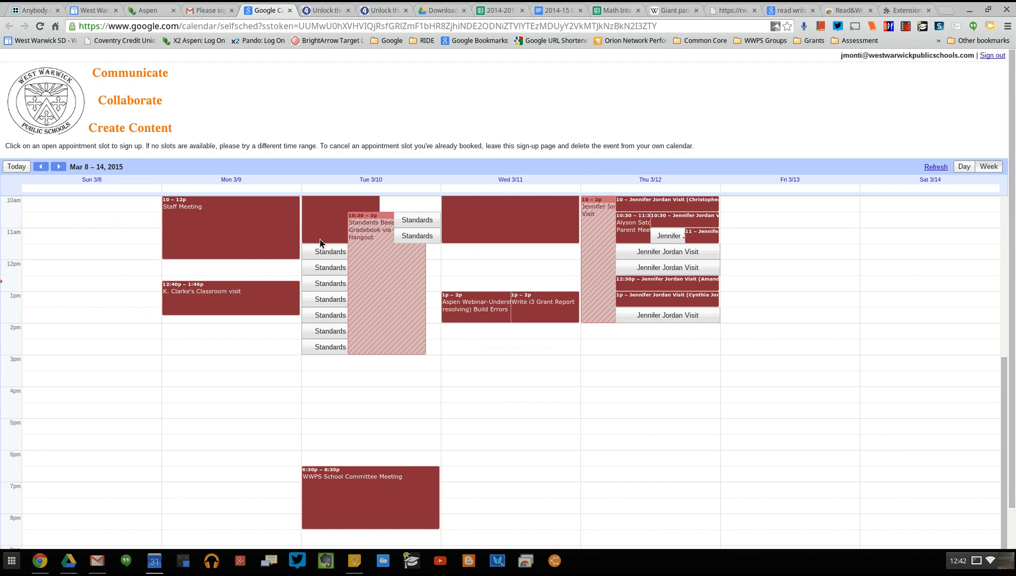
{"action": "mouse_move", "coordinate": [372, 239]}
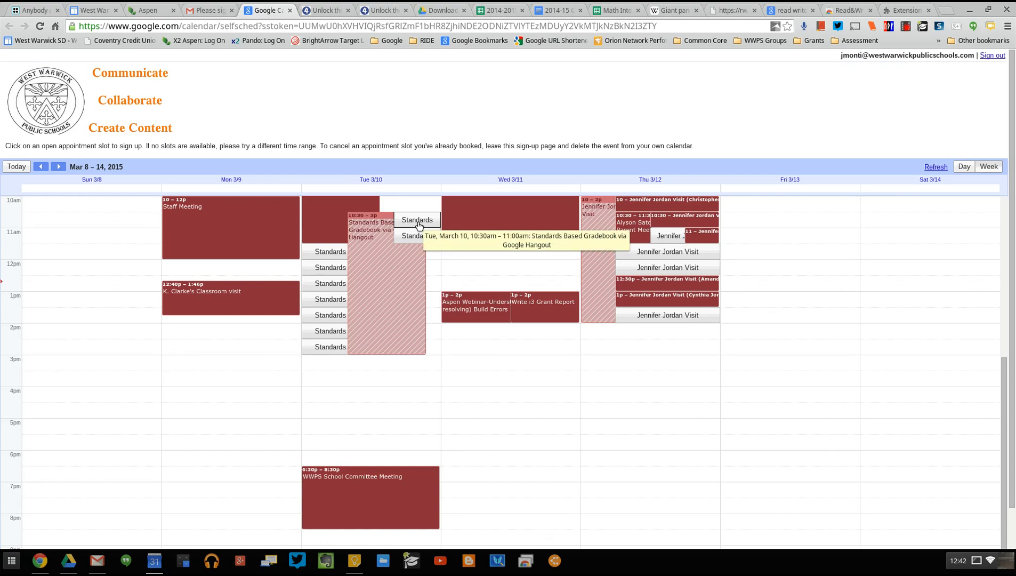
{"action": "left_click", "coordinate": [417, 220]}
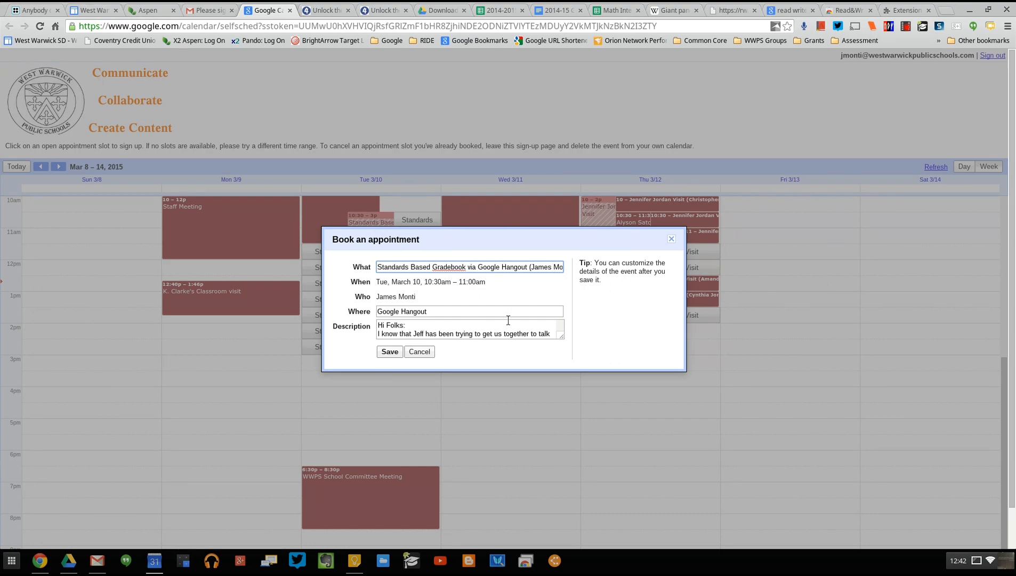
Step: Save the Tue 3/10 10:30 booking and follow the View / edit in Google Calendar link
{"action": "left_click", "coordinate": [389, 352]}
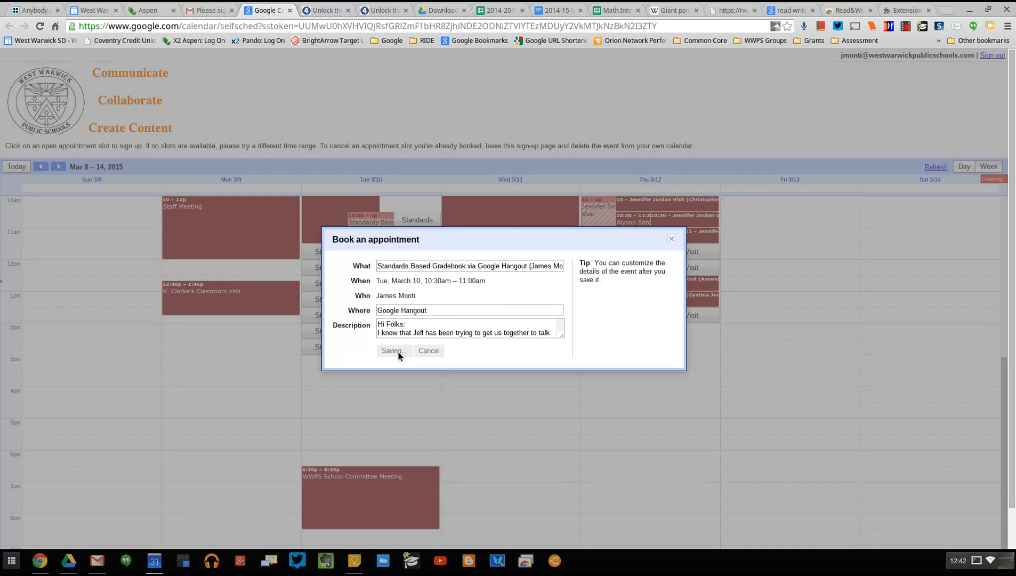
{"action": "left_click", "coordinate": [392, 350]}
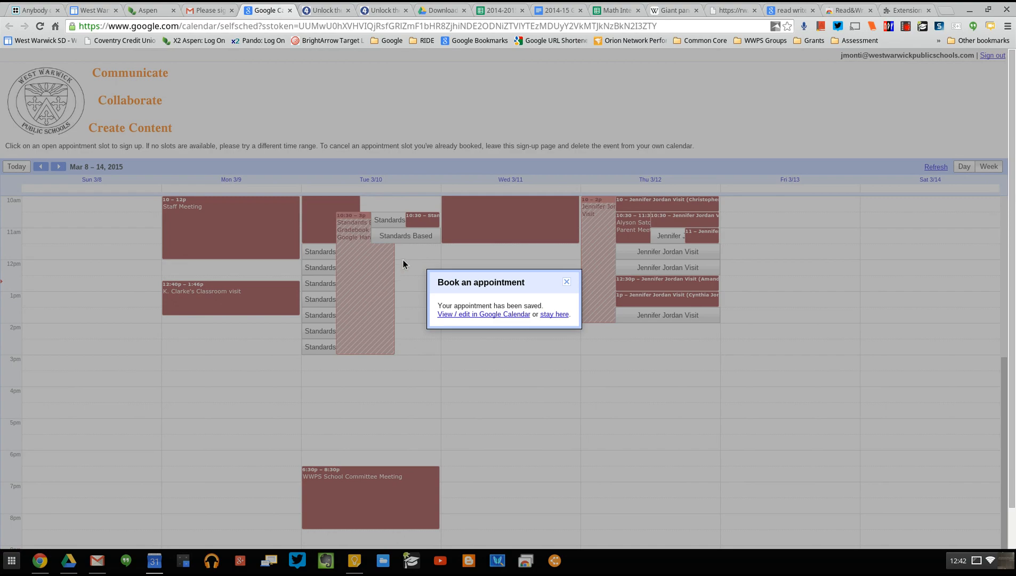
{"action": "mouse_move", "coordinate": [409, 231]}
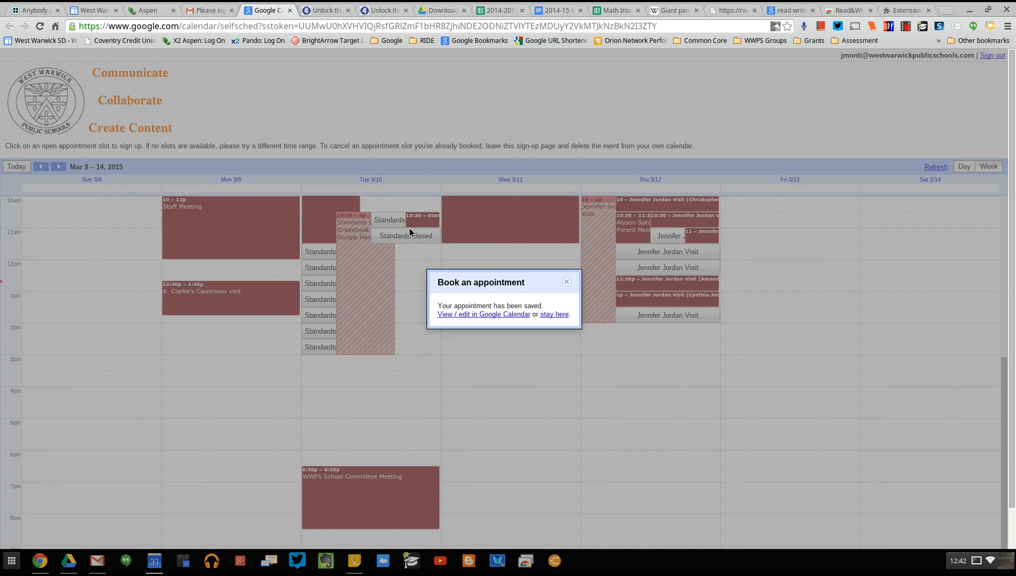
{"action": "mouse_move", "coordinate": [420, 238]}
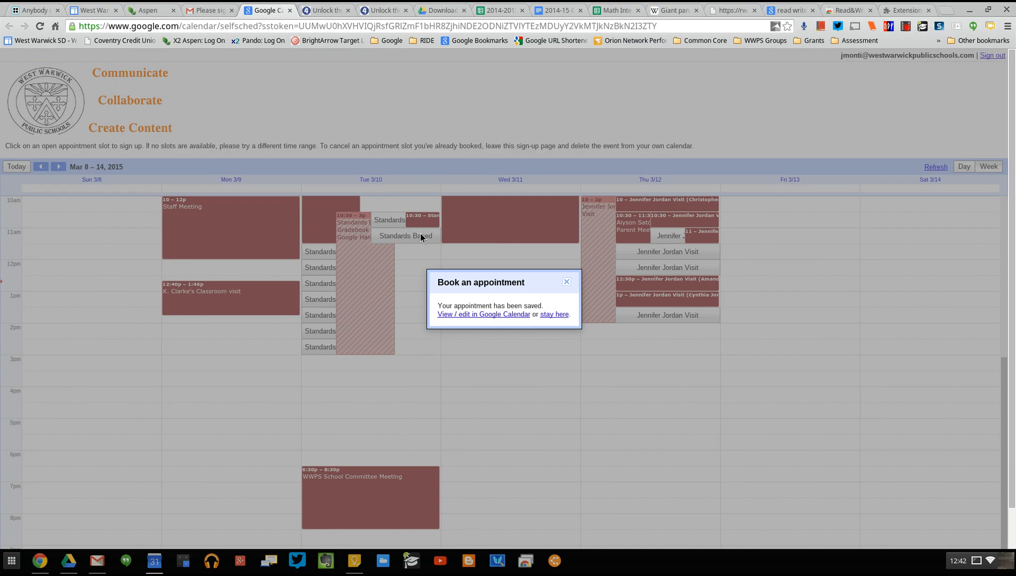
{"action": "mouse_move", "coordinate": [447, 314]}
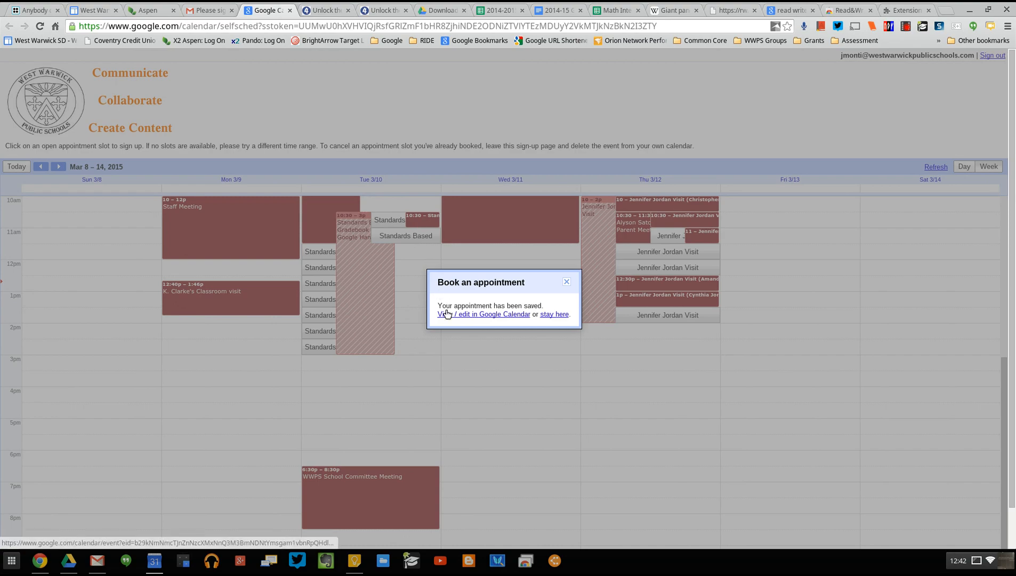
{"action": "mouse_move", "coordinate": [483, 329]}
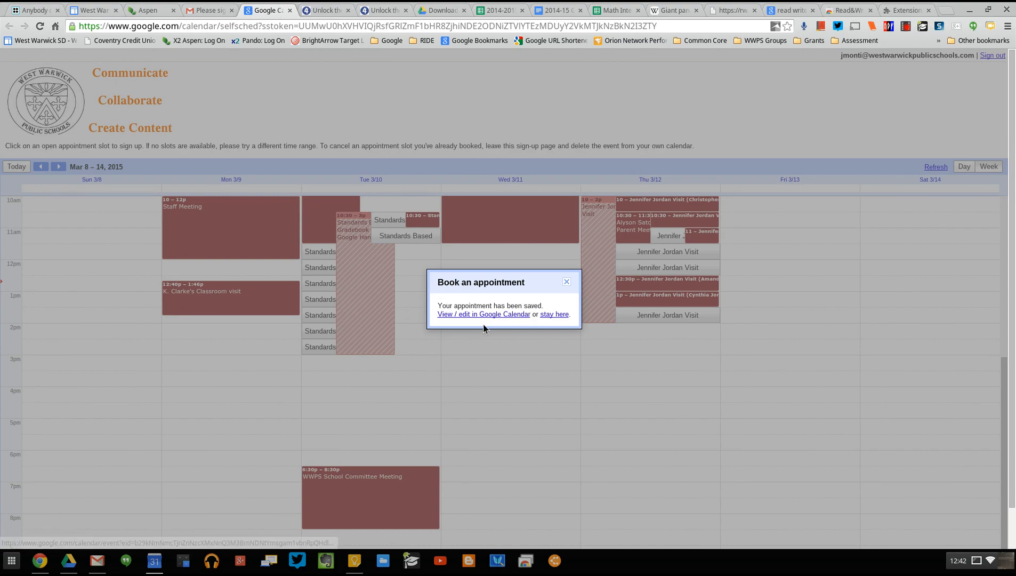
{"action": "mouse_move", "coordinate": [473, 318]}
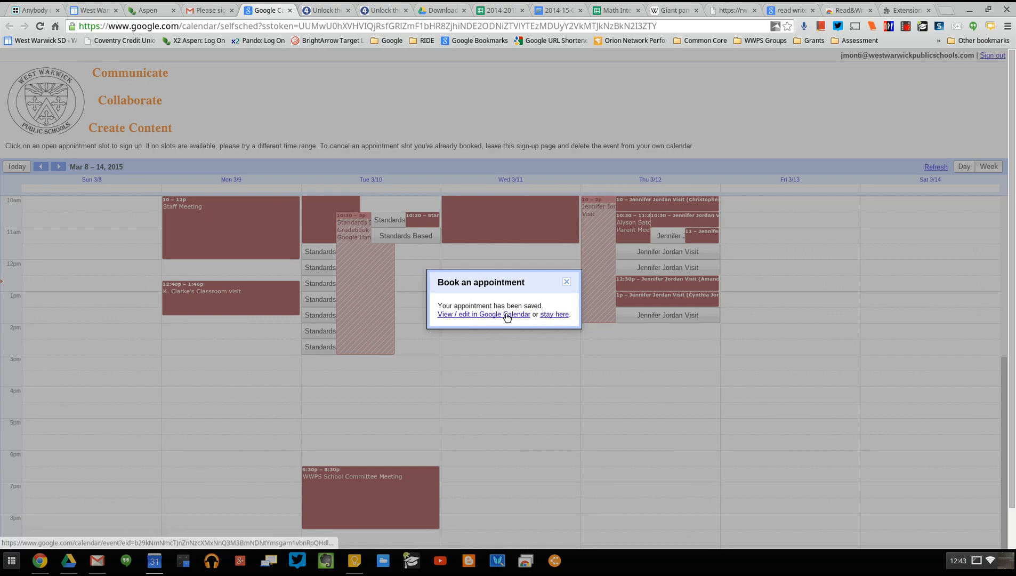
{"action": "left_click", "coordinate": [483, 313]}
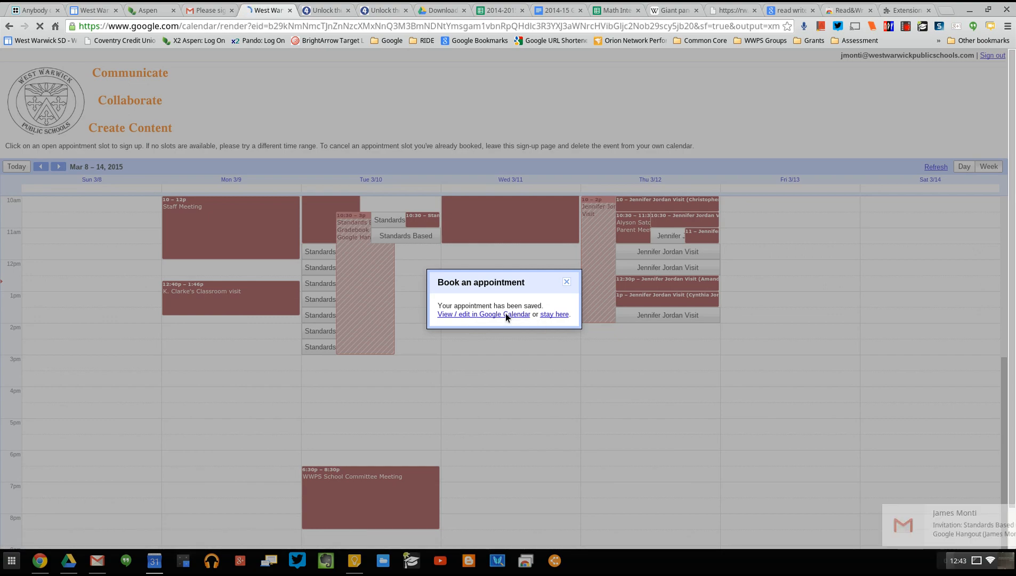
Step: View the Standards Based Gradebook via Google Hangout event details for Tue March 10, 10:30–11:00am
{"action": "left_click", "coordinate": [483, 313]}
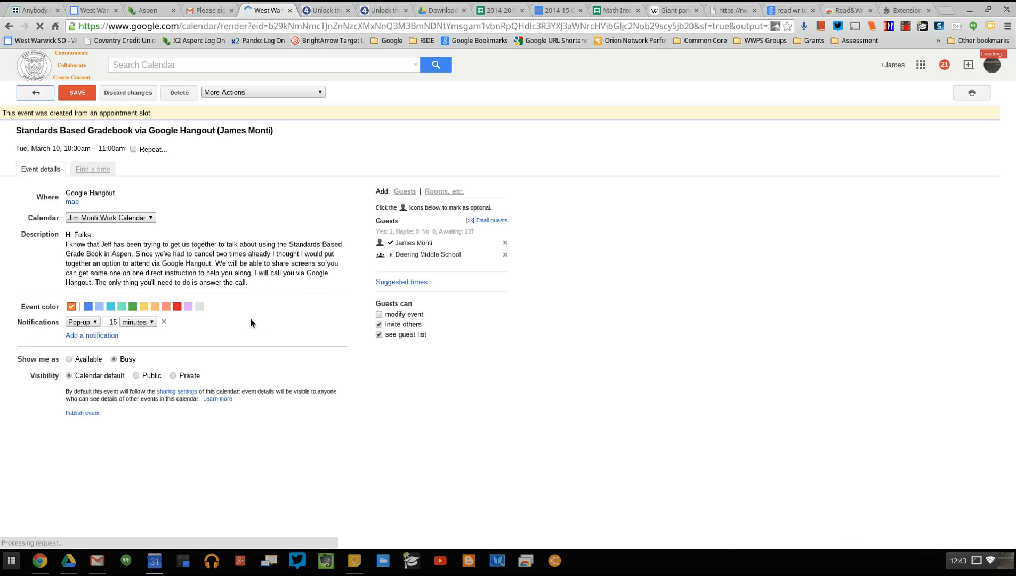
{"action": "mouse_move", "coordinate": [204, 305]}
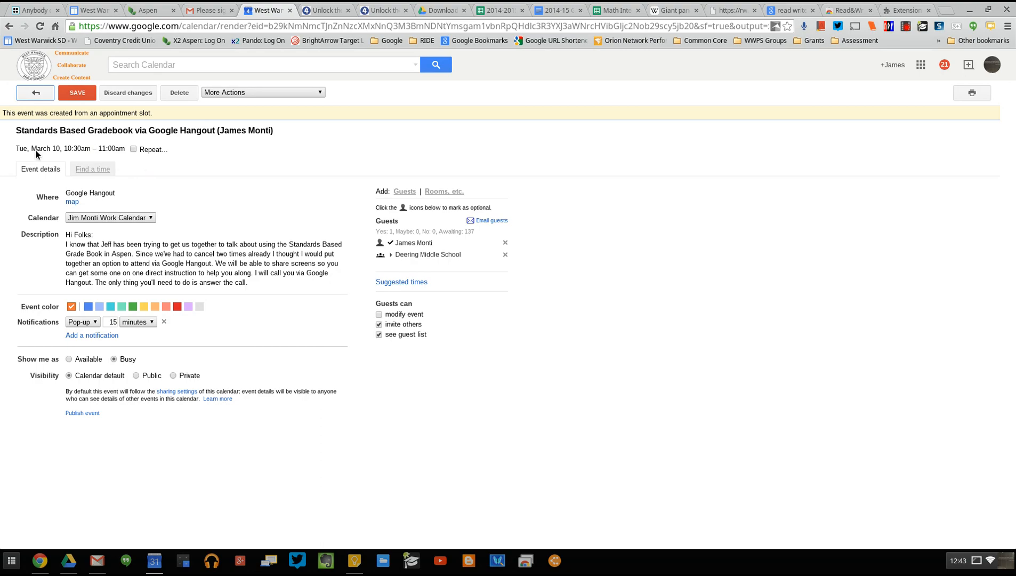
Step: Return to my week view and advance to Mar 8–14 showing the event on Tue 3/10 at 10:30
{"action": "left_click", "coordinate": [35, 92]}
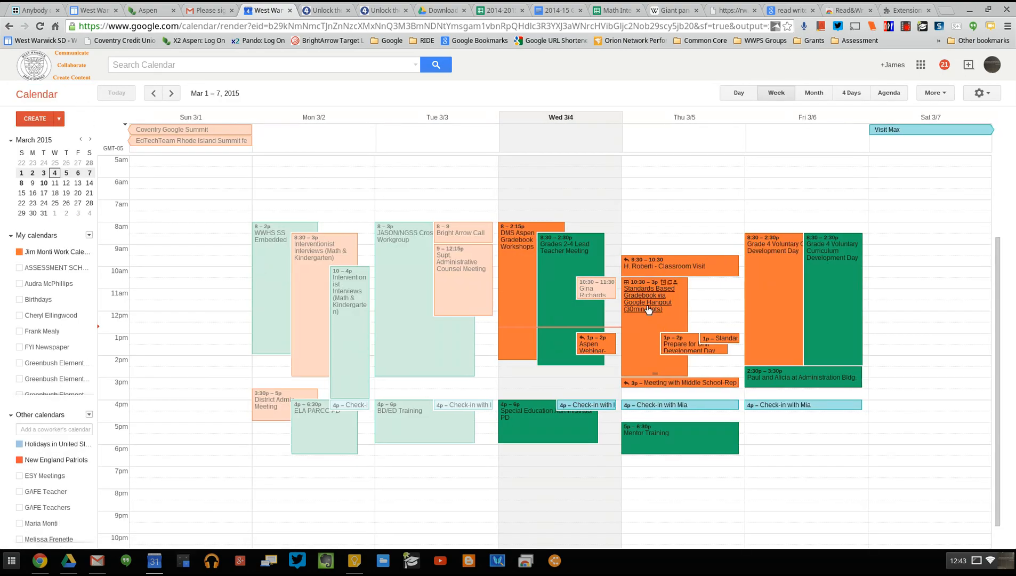
{"action": "mouse_move", "coordinate": [170, 95]}
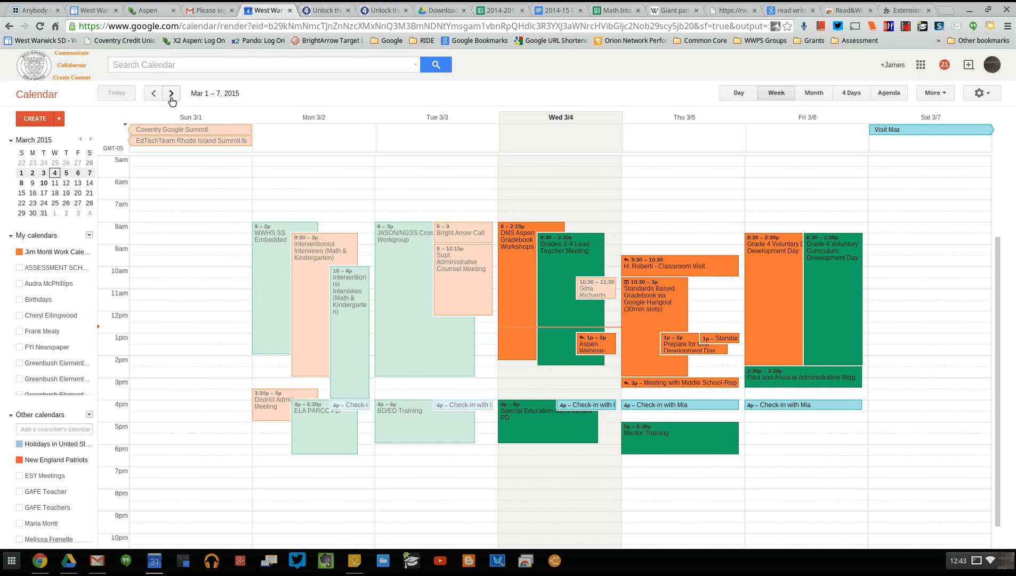
{"action": "left_click", "coordinate": [170, 93]}
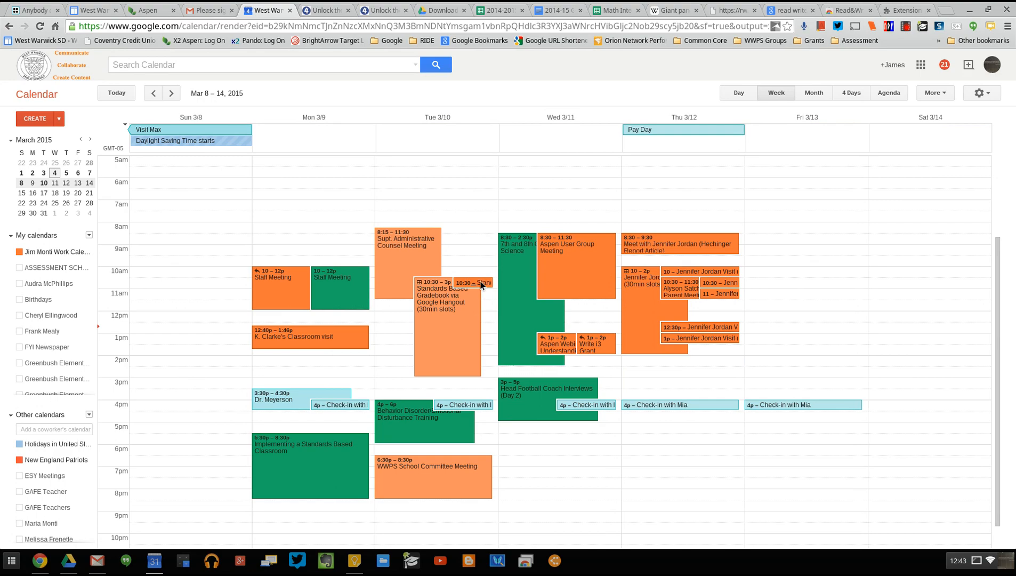
{"action": "mouse_move", "coordinate": [632, 203]}
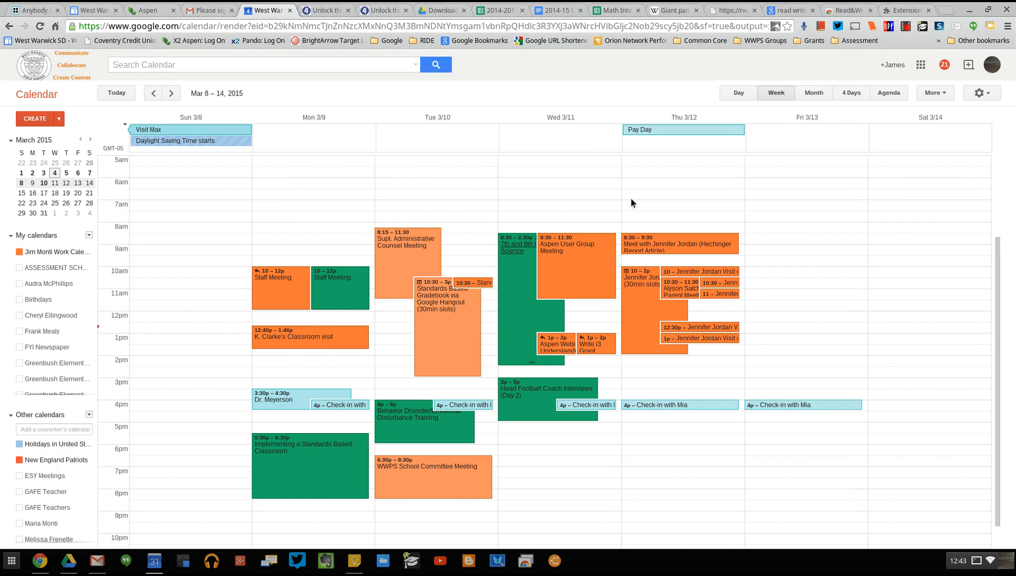